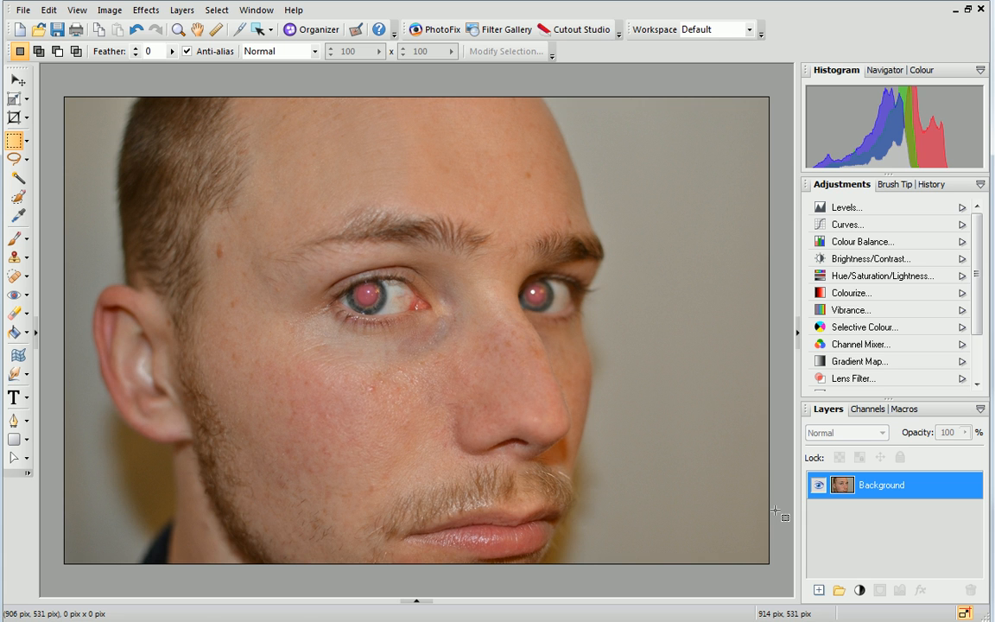
mouse_move(942, 493)
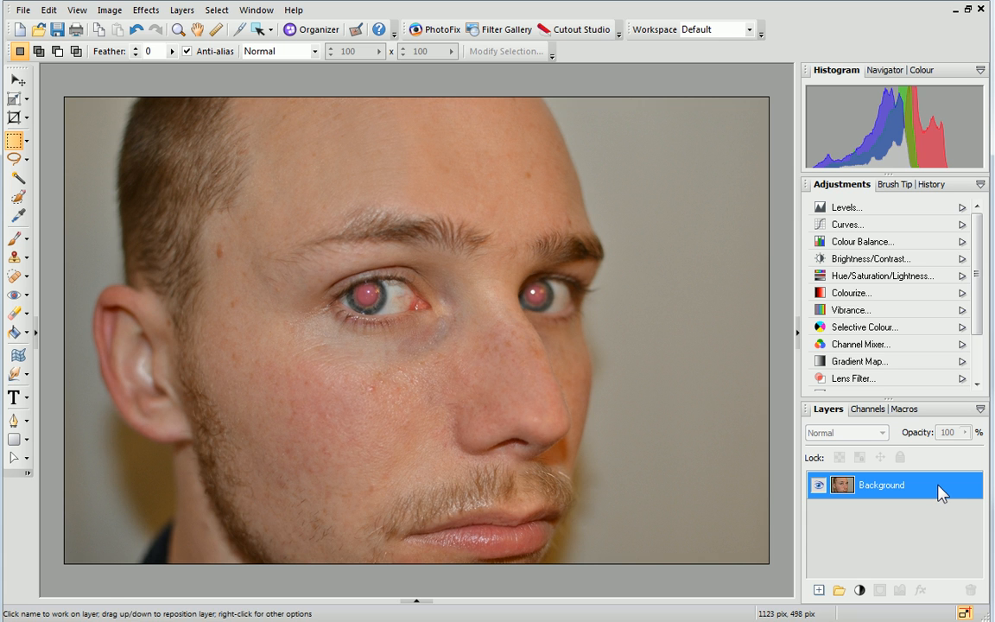
- Duplicate the Background layer as a new layer named 'Red Eye Correction'
right_click(881, 485)
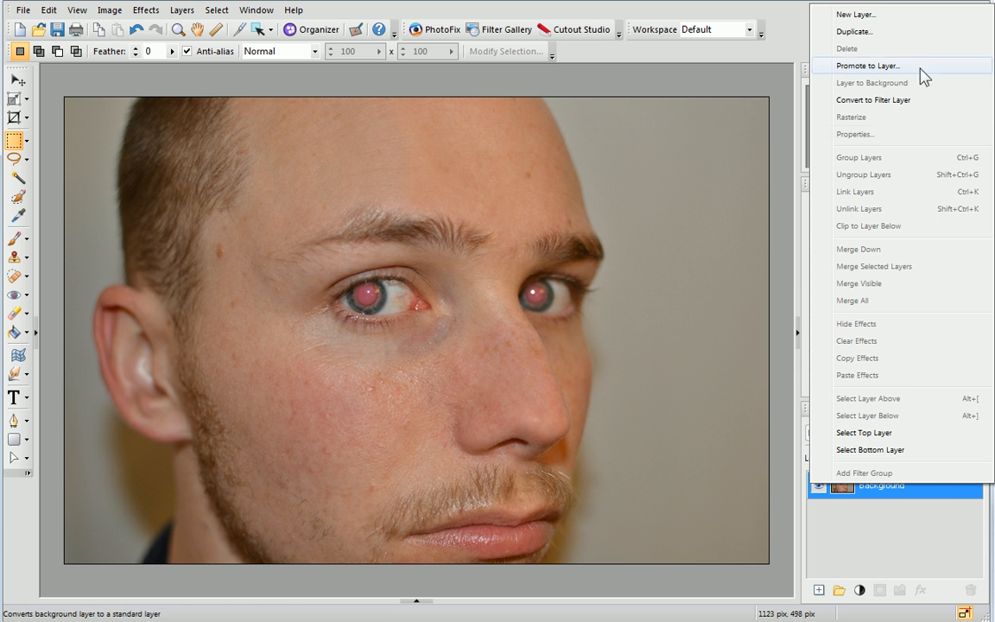
left_click(854, 31)
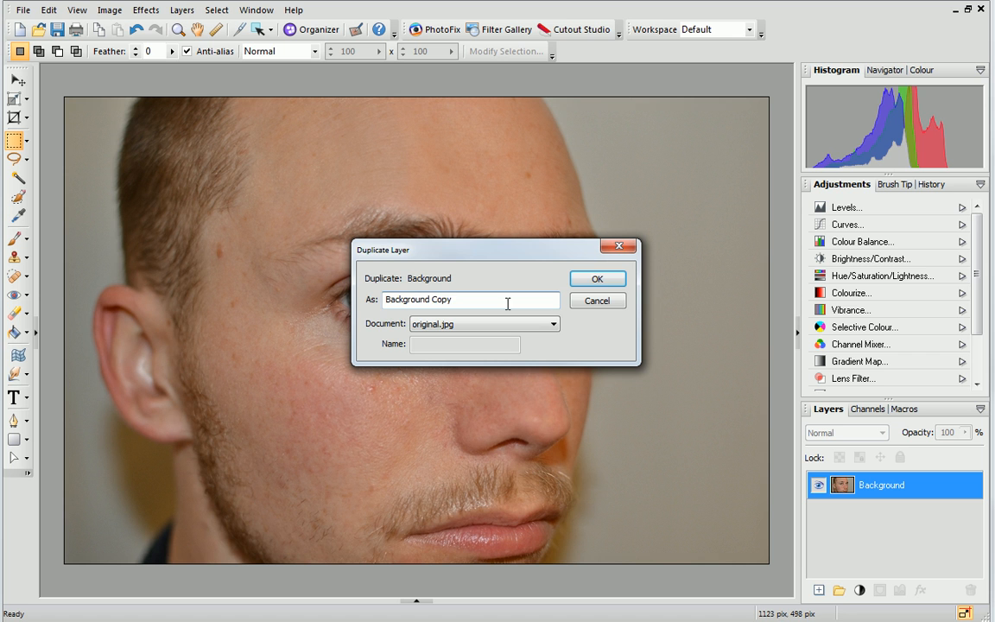
type("Red Eye Correc")
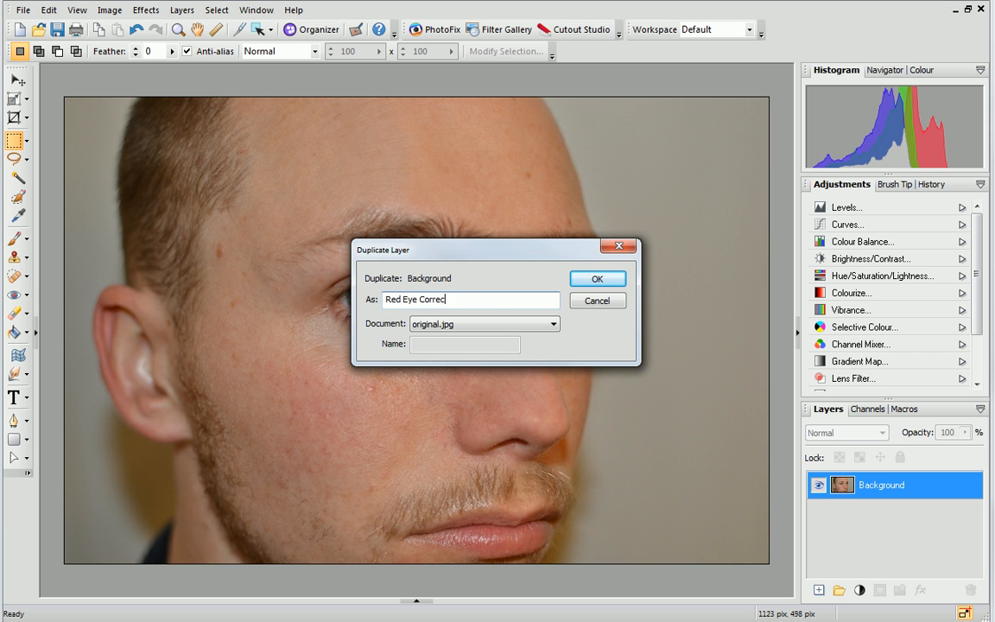
type("tion")
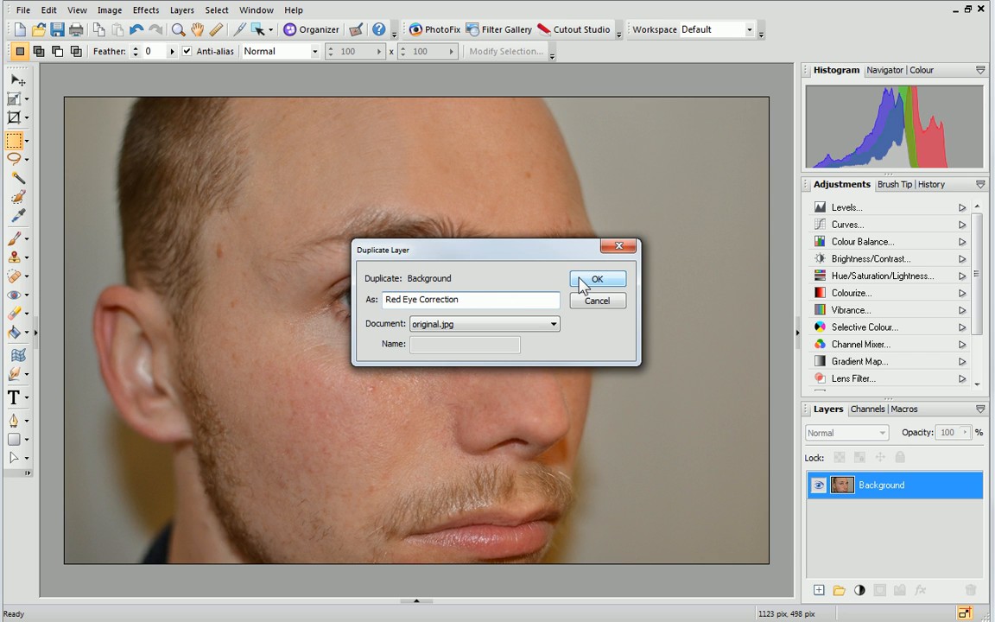
left_click(597, 279)
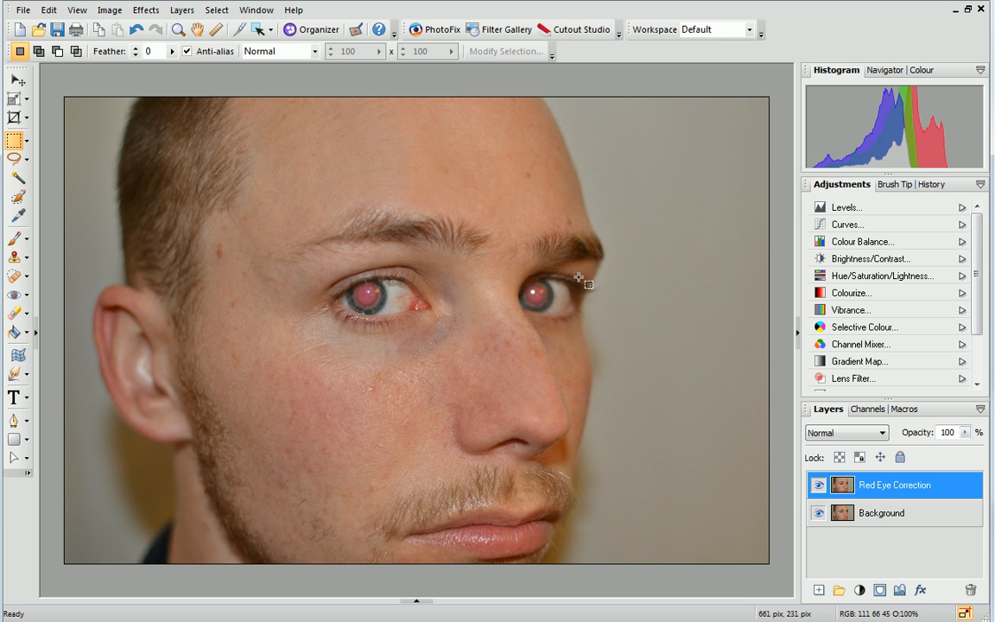
mouse_move(187, 51)
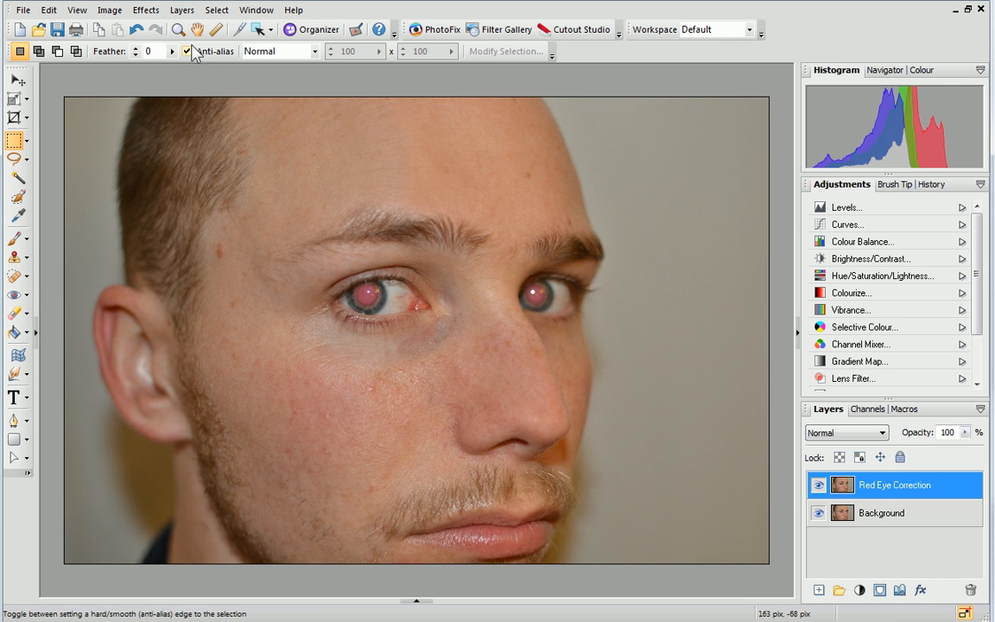
mouse_move(179, 30)
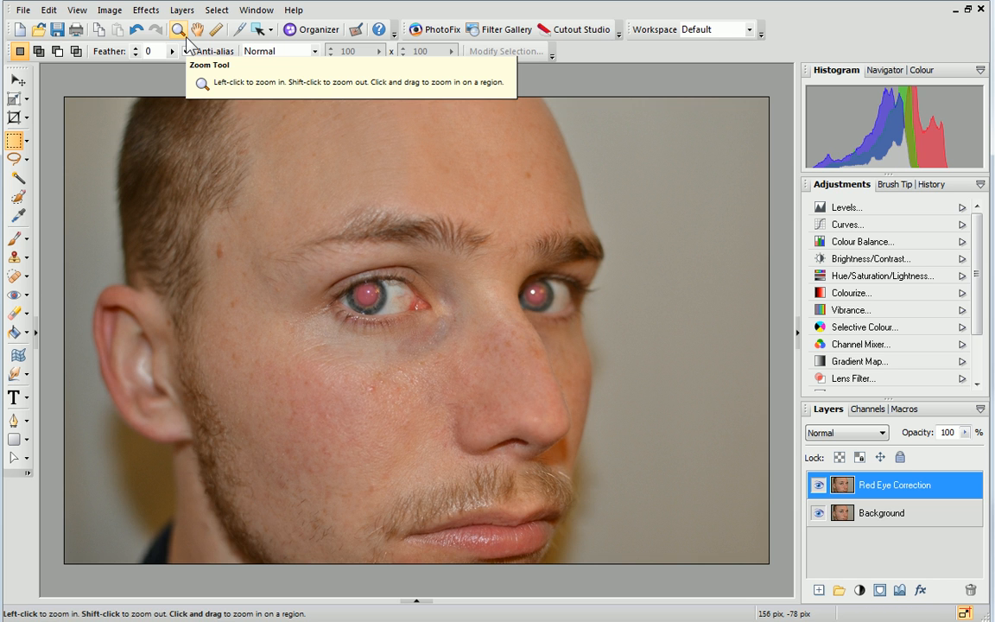
- Zoom in on the man's eyes with the Zoom Tool
left_click(177, 30)
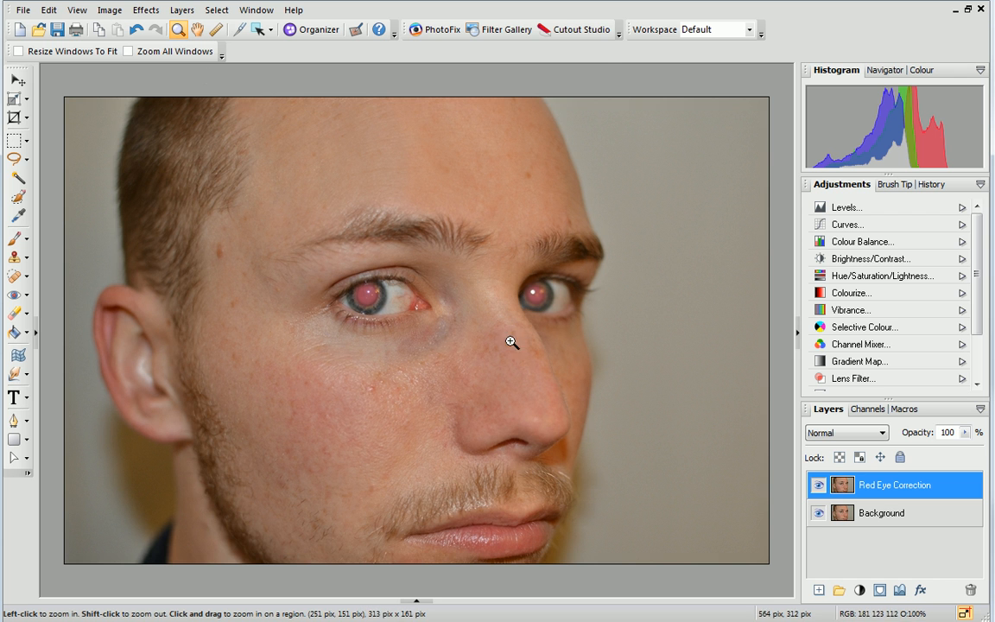
left_click(511, 342)
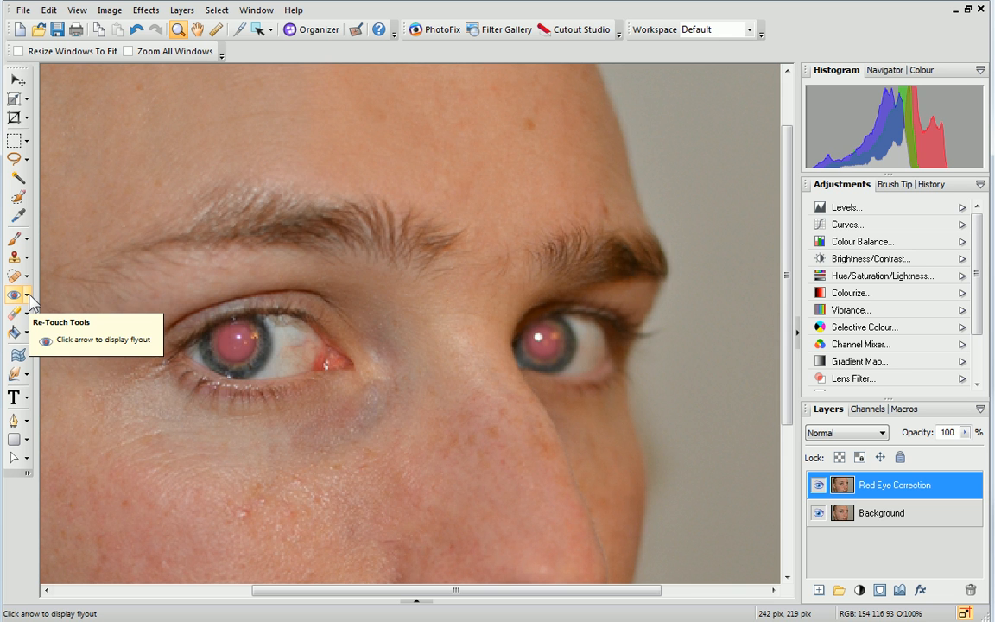
- Correct the left and right red pupils to dark grey with the Red Eye tool
left_click(29, 296)
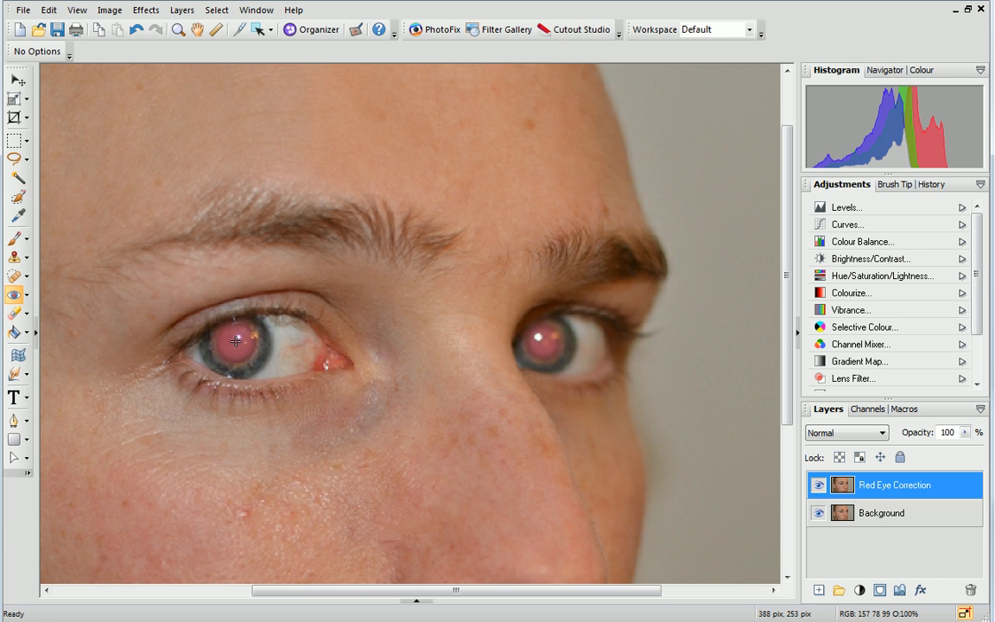
left_click(236, 341)
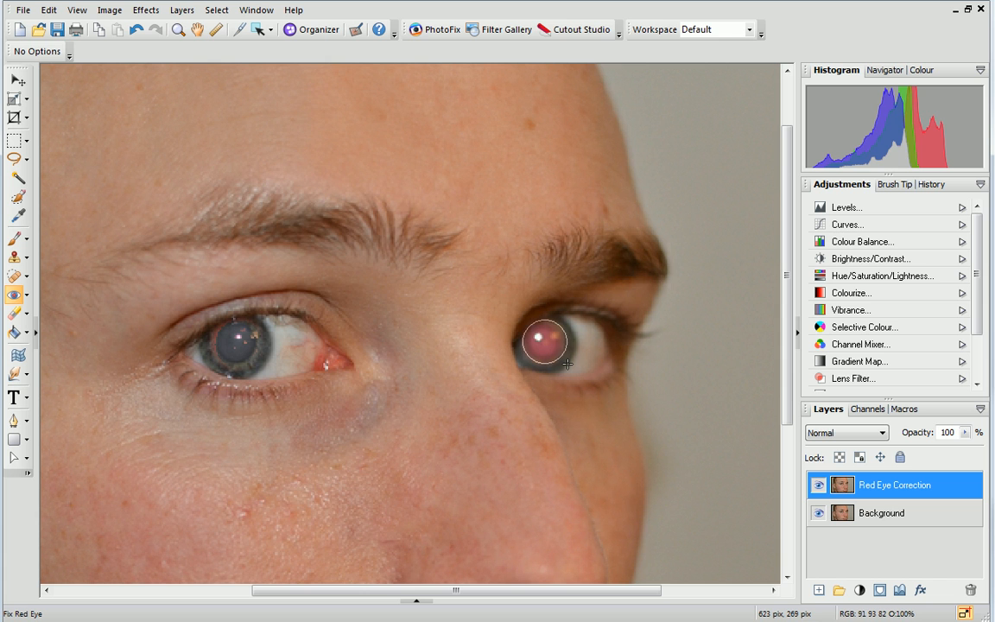
left_click(544, 341)
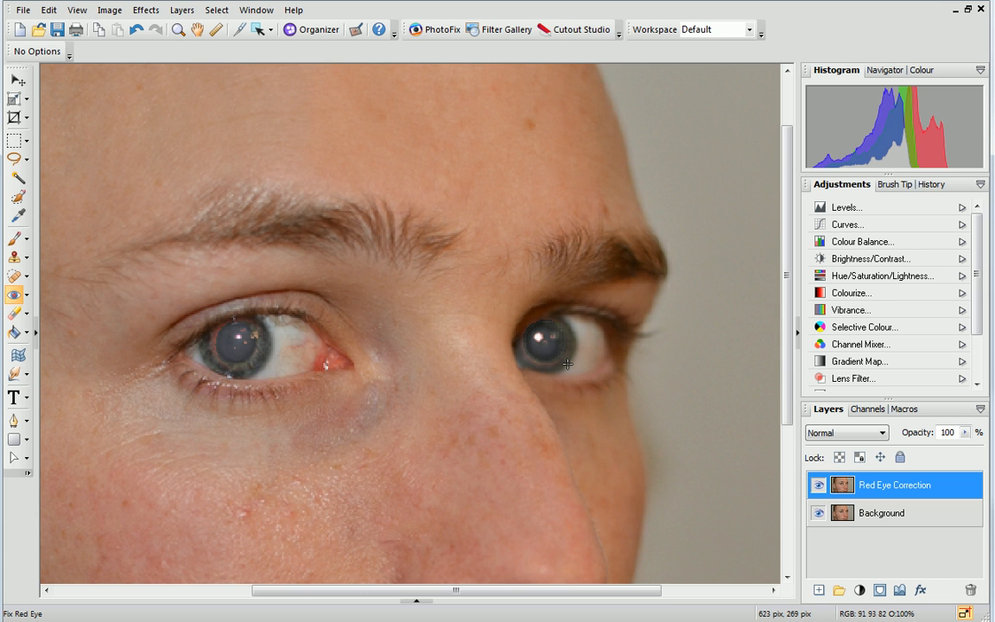